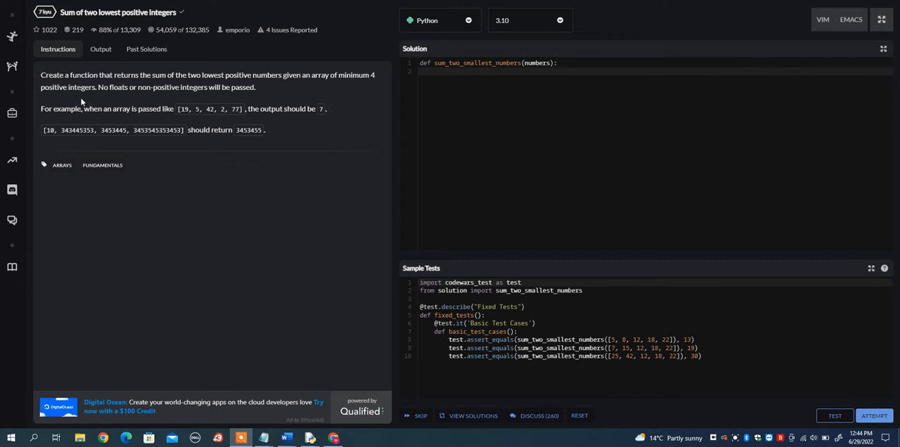
mouse_move(170, 85)
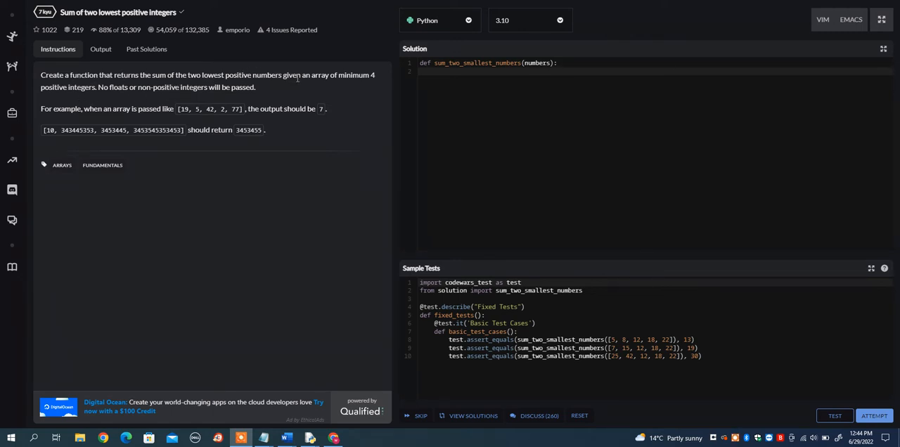
mouse_move(87, 96)
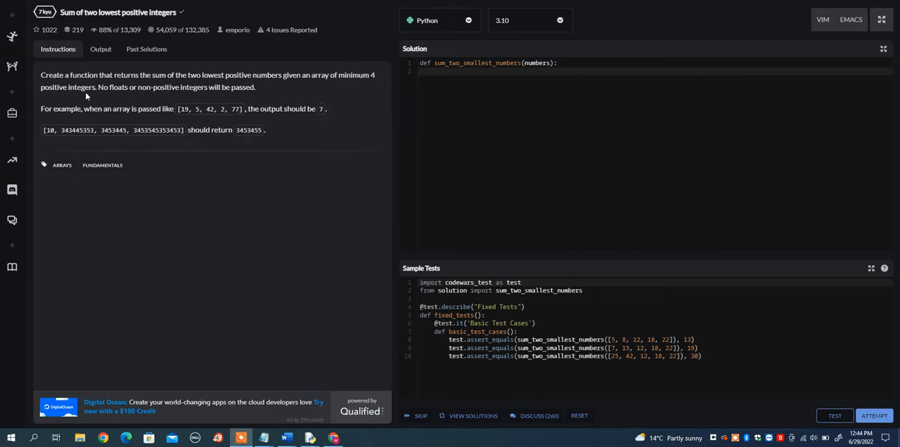
mouse_move(185, 87)
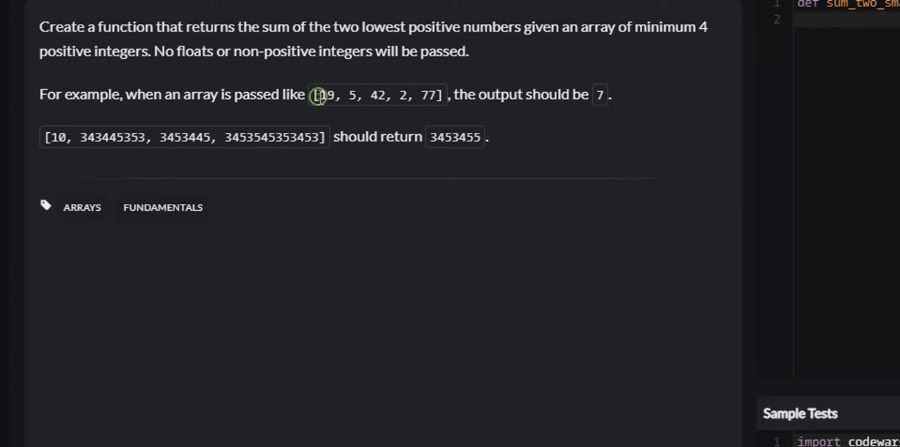
Add a numbers.sort() line to the solution body and start a new line.
double_click(323, 94)
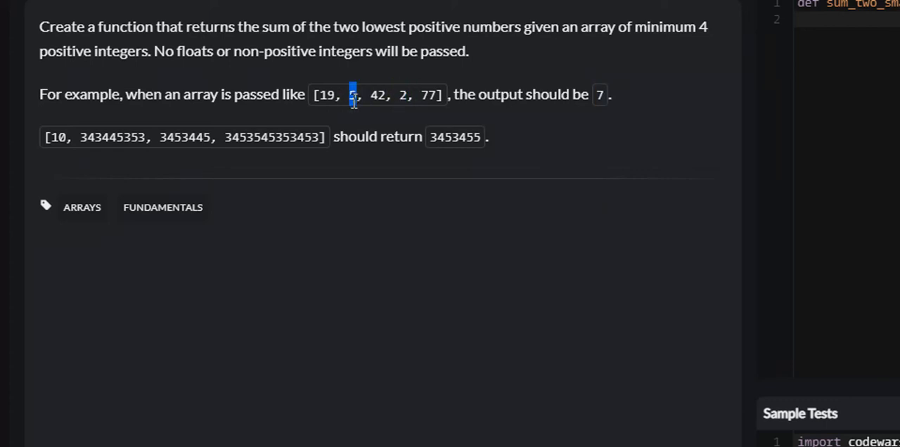
mouse_move(571, 94)
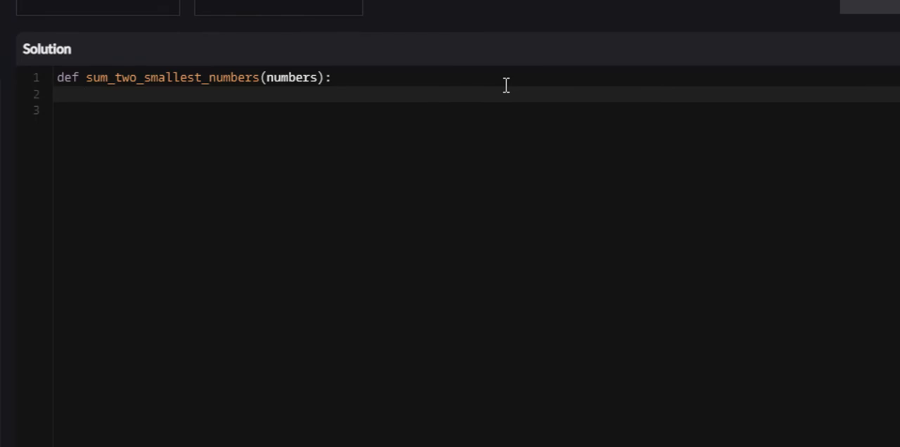
type("numbers")
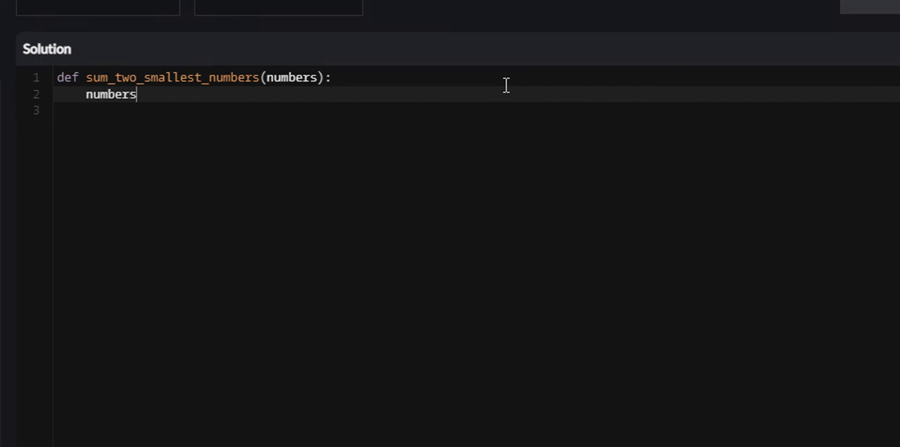
type(".sort()")
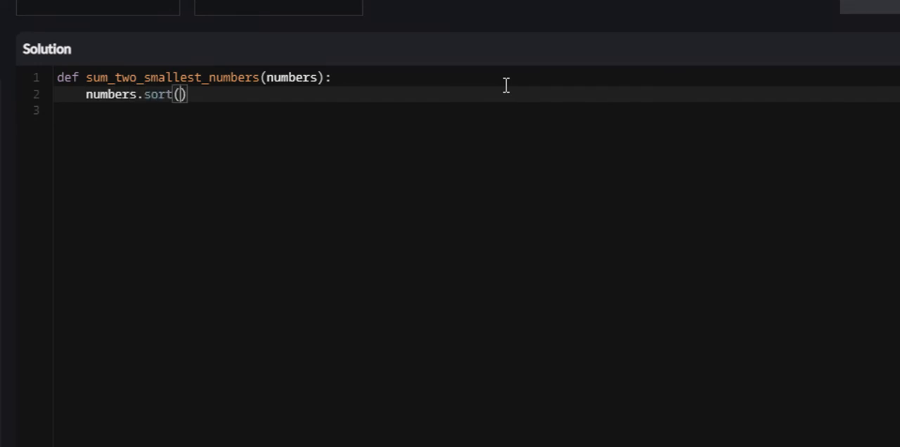
key("Enter")
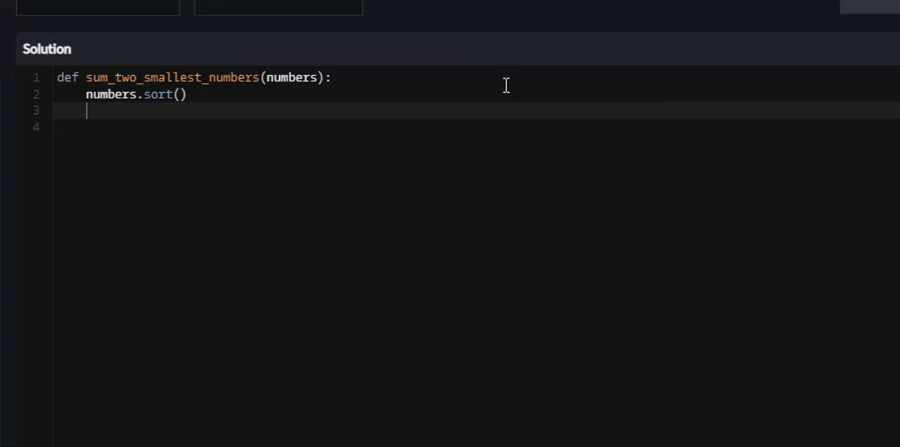
Write the return statement: return numbers[0] + numbers[1].
type("return")
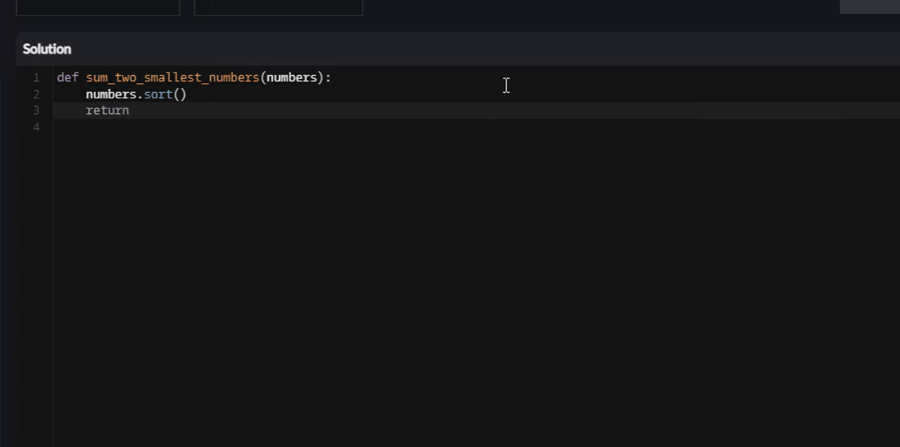
type("numbers")
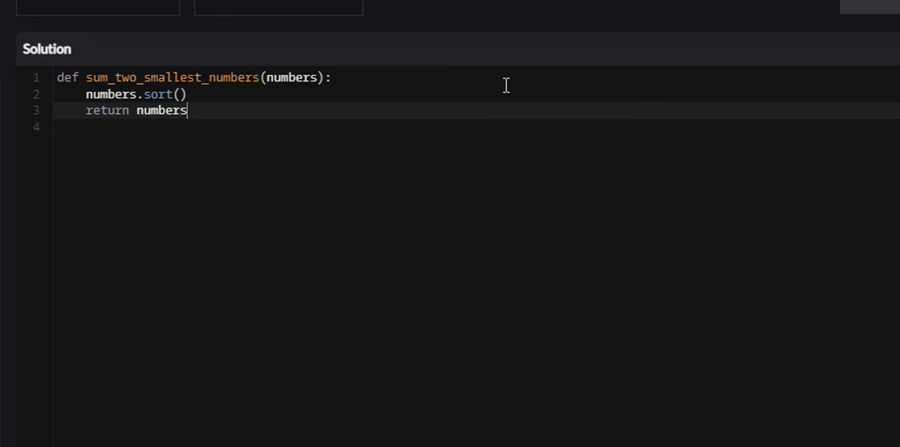
type("[0]")
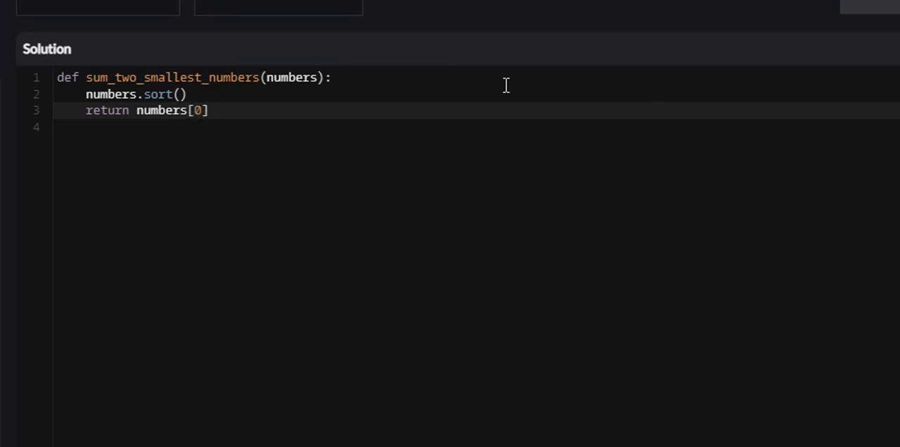
type("+ number")
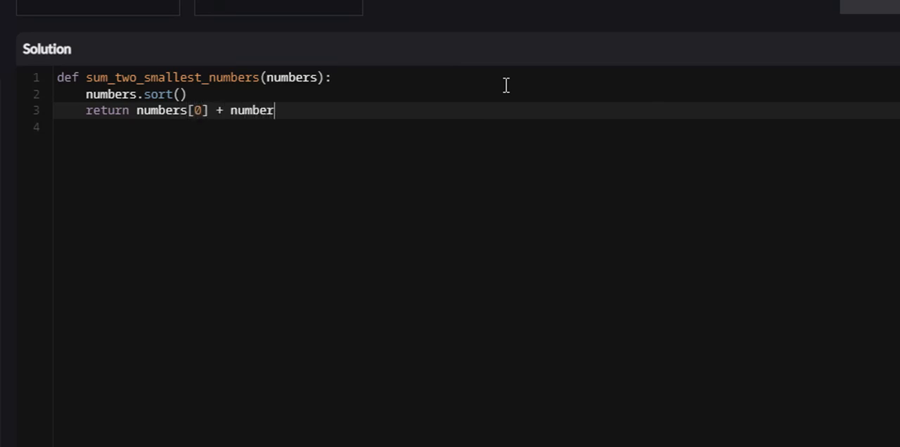
type("[1]")
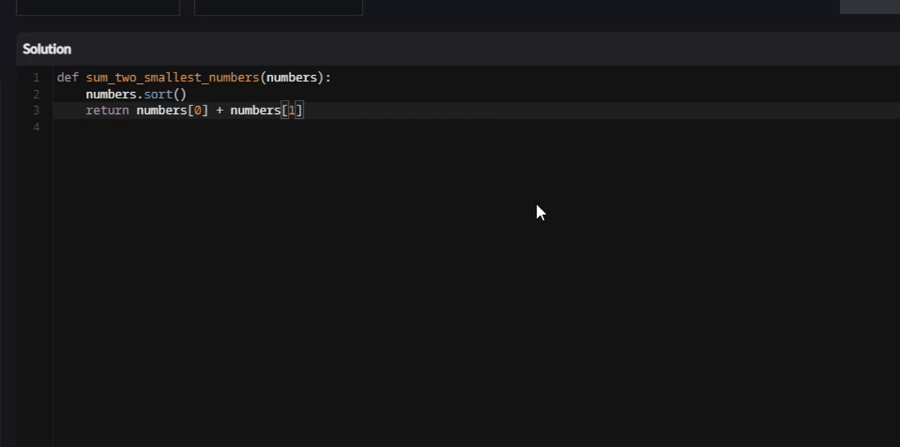